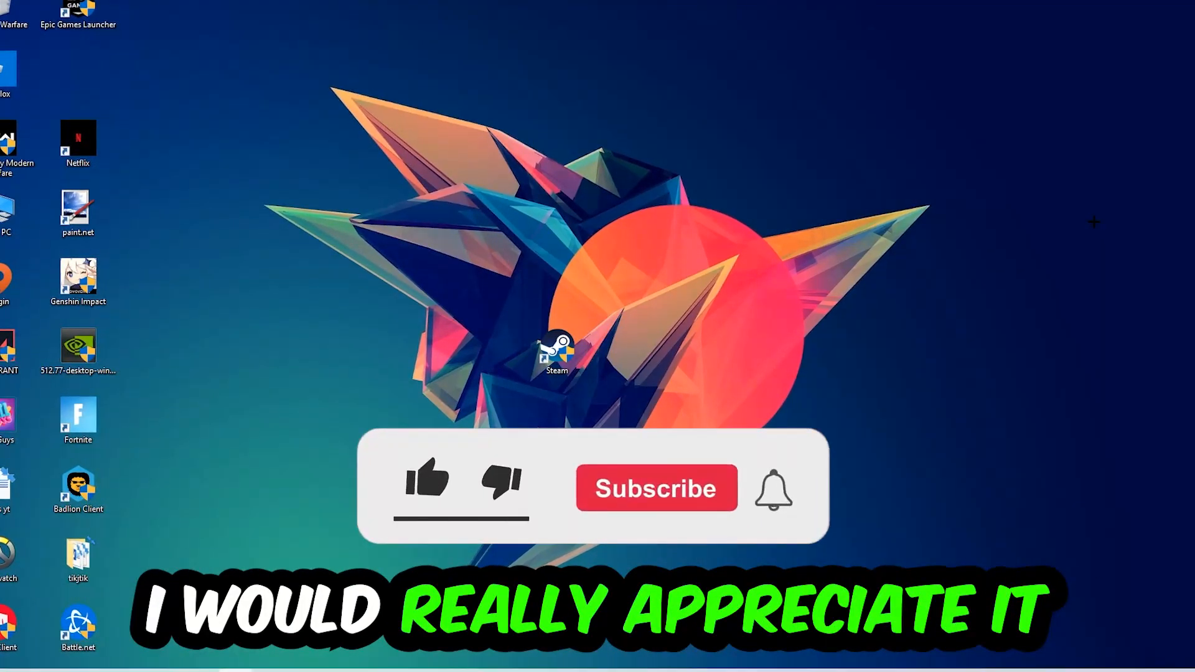
# Step: Switch the keyboard input language from English (US) to German (Germany) via the taskbar indicator
pyautogui.click(427, 486)
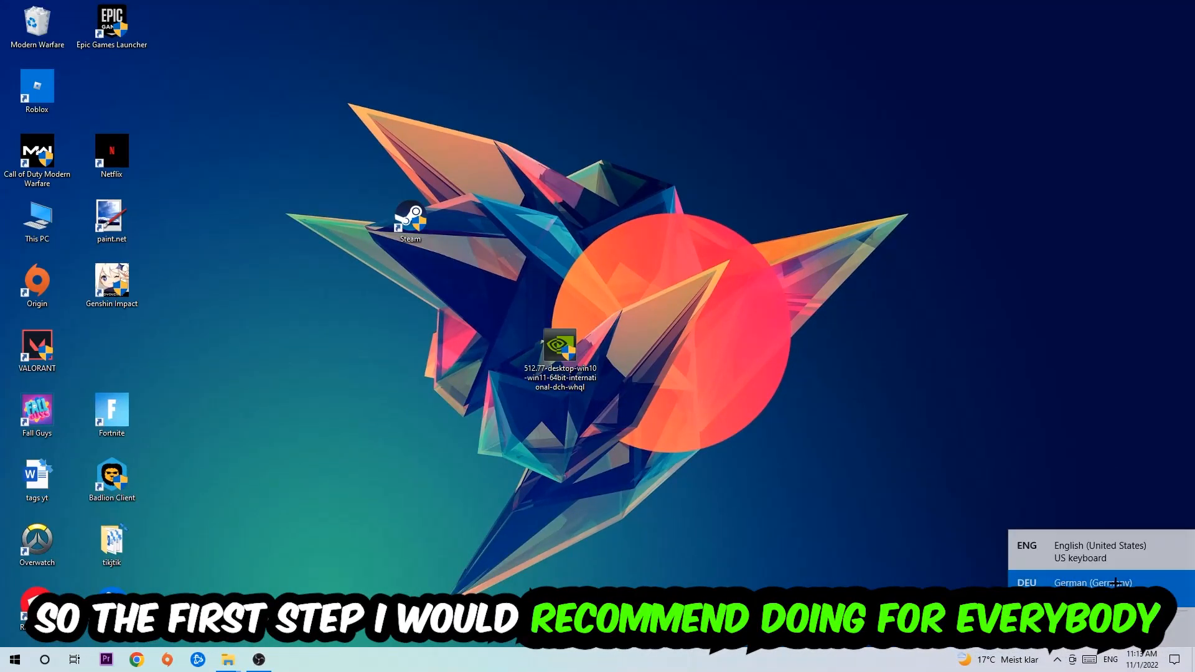
pyautogui.click(1093, 582)
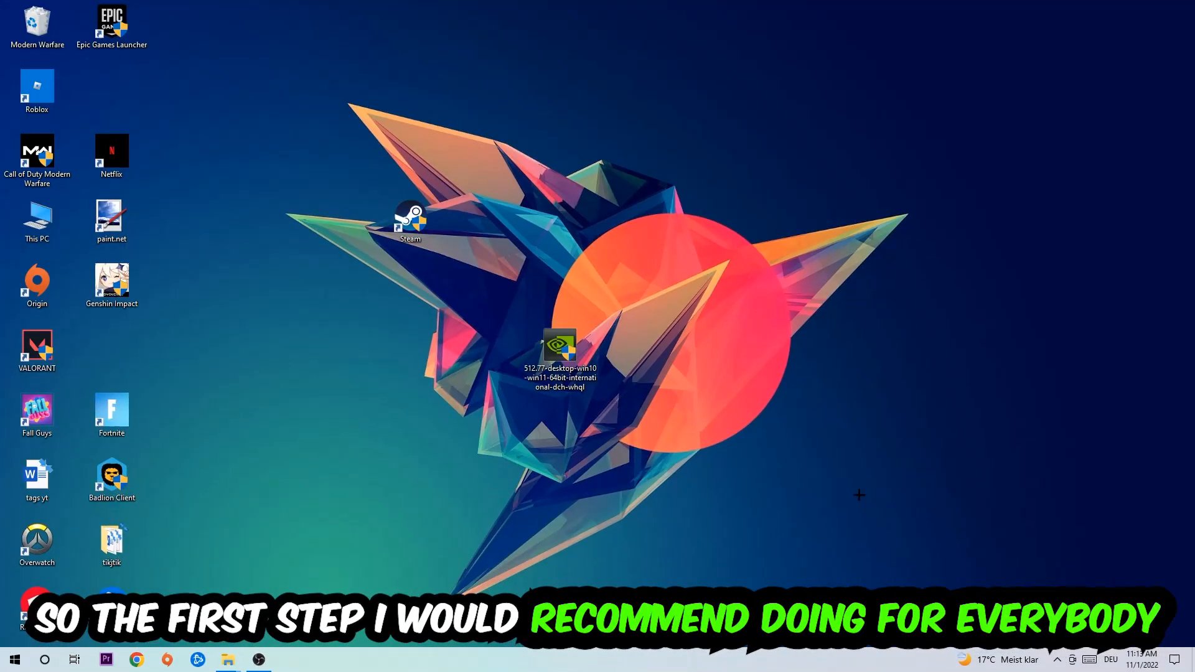
# Step: Bring up the Run dialog with Win+R to launch cmd
pyautogui.press('Win+r')
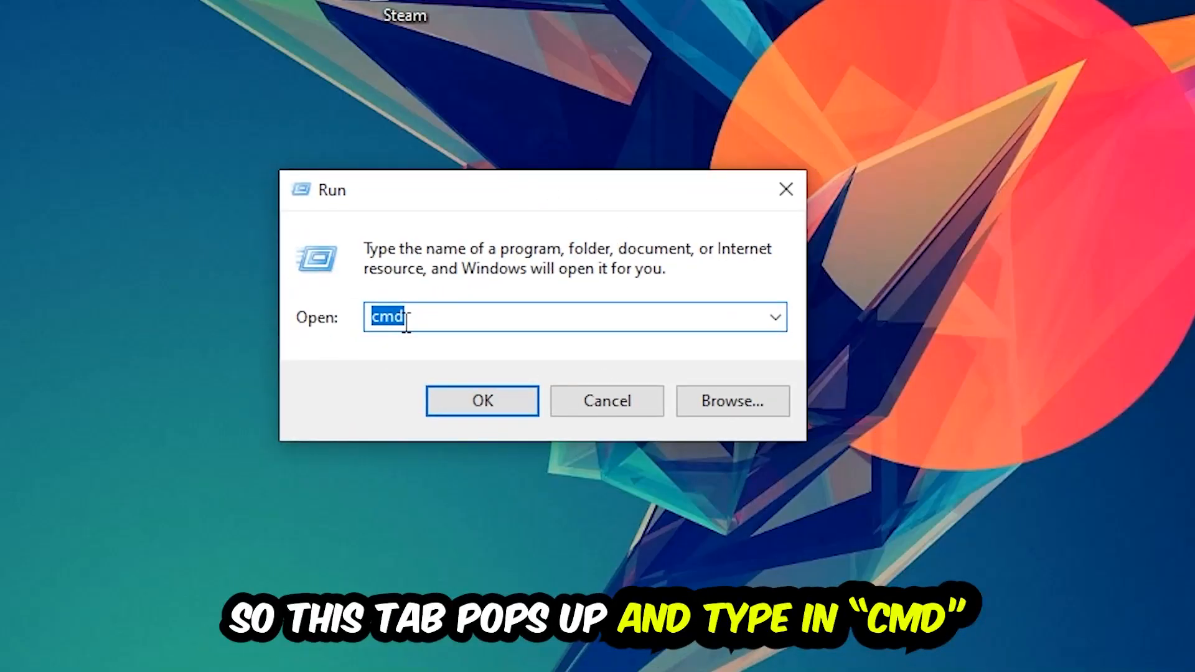
pyautogui.moveTo(494, 323)
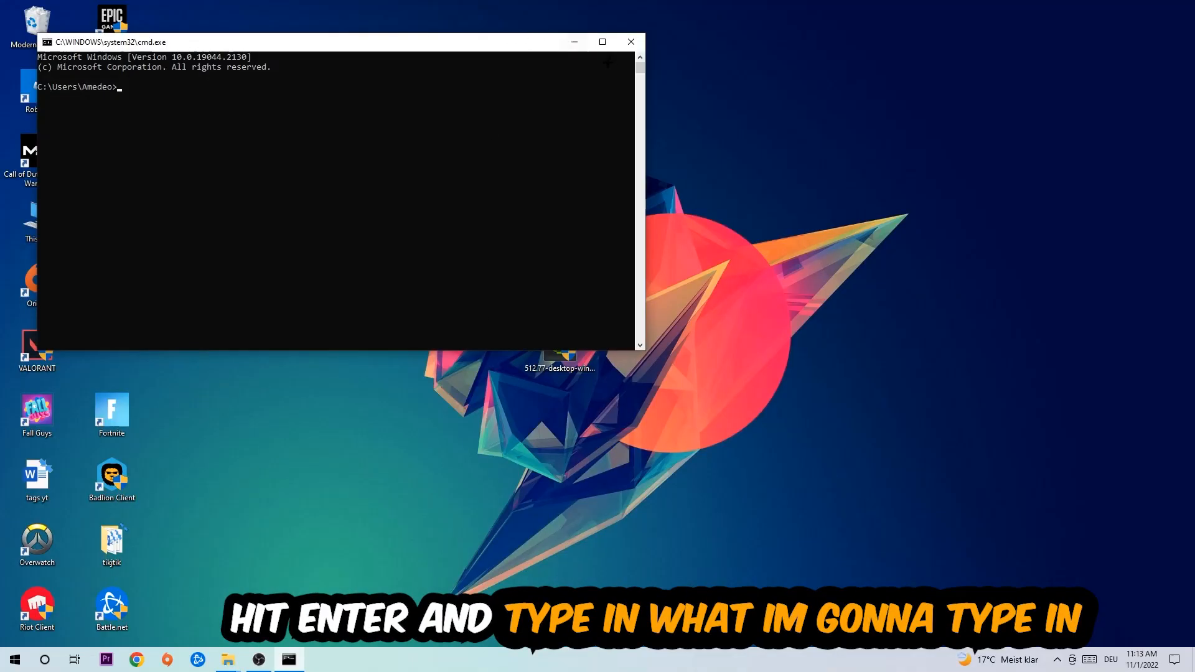
# Step: Run ipconfig /flushdns in the maximized Command Prompt, then bring up the Start menu
pyautogui.click(601, 41)
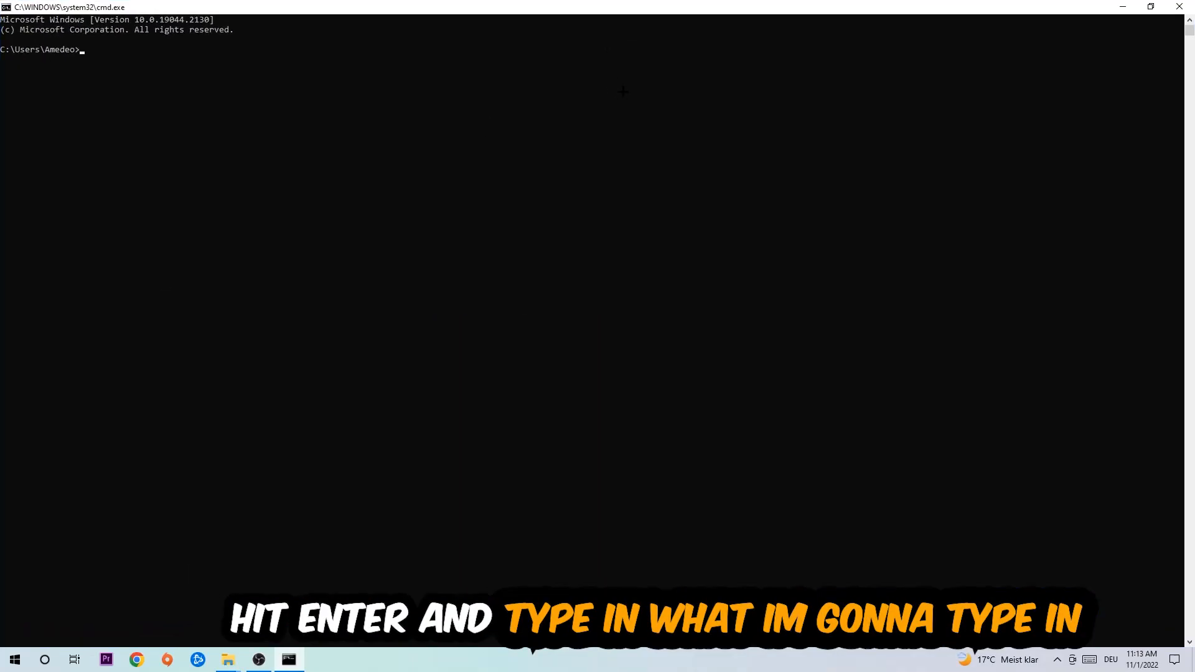
pyautogui.write('ip')
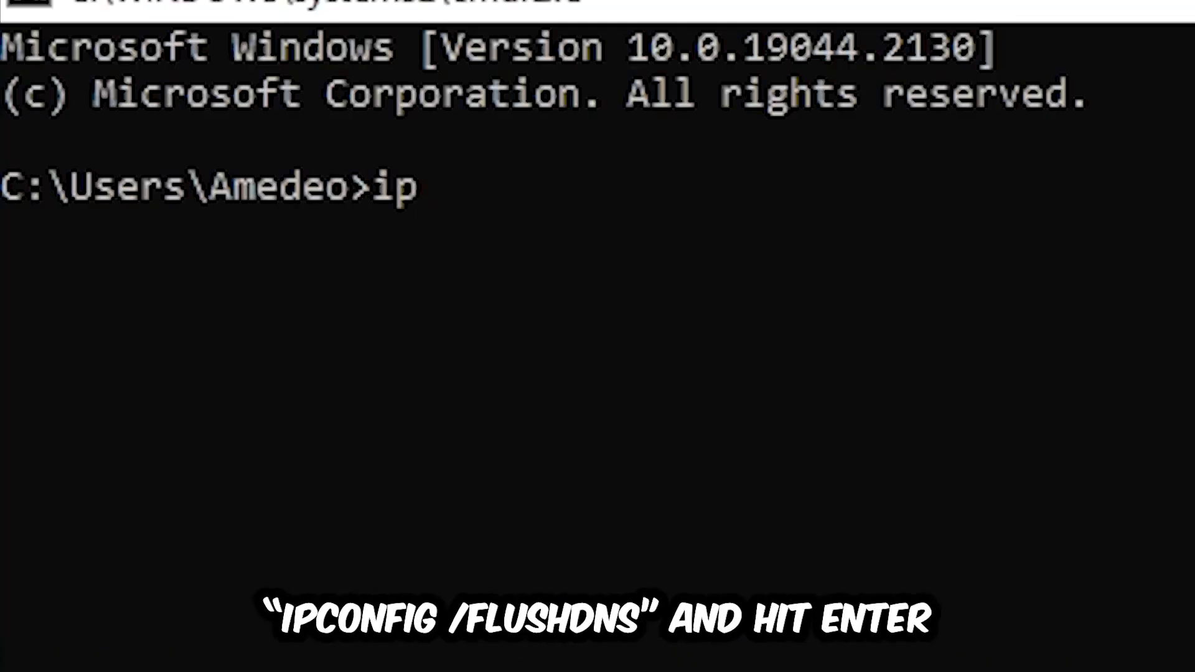
pyautogui.write('config')
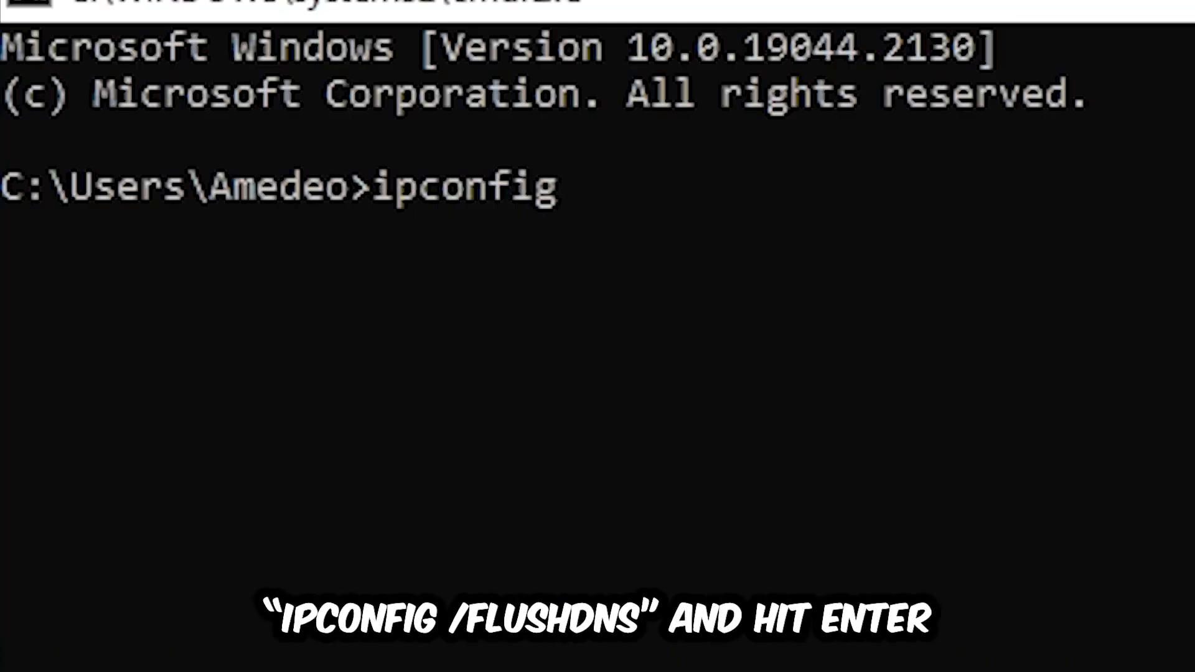
pyautogui.write('/fl')
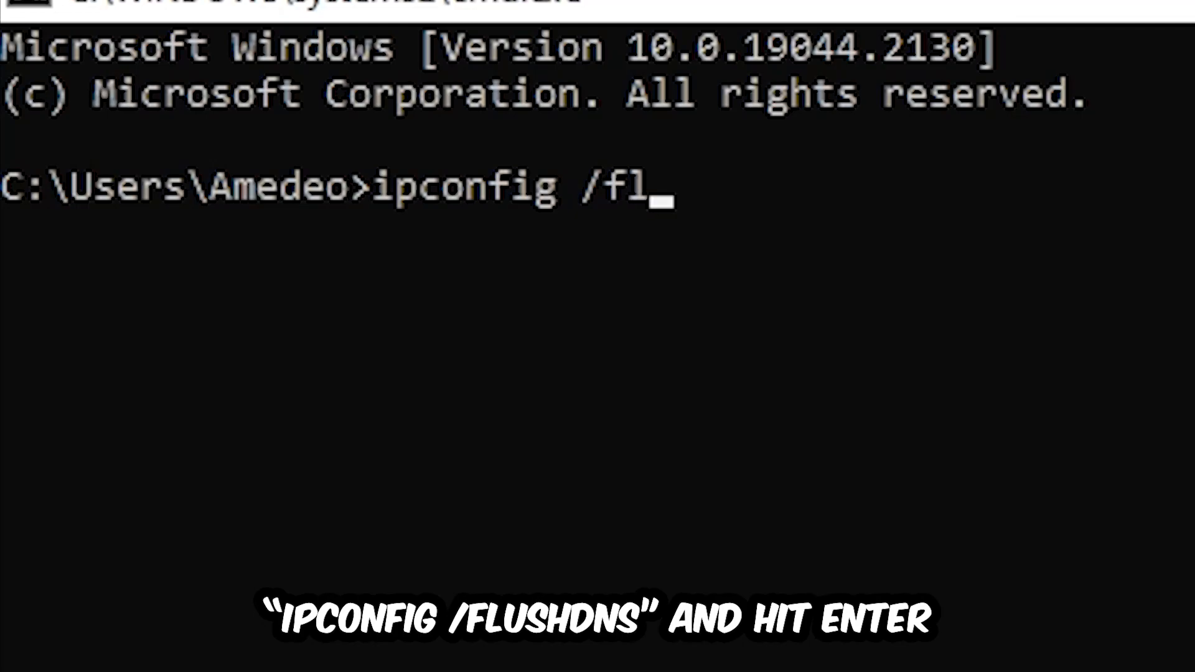
pyautogui.press('Enter')
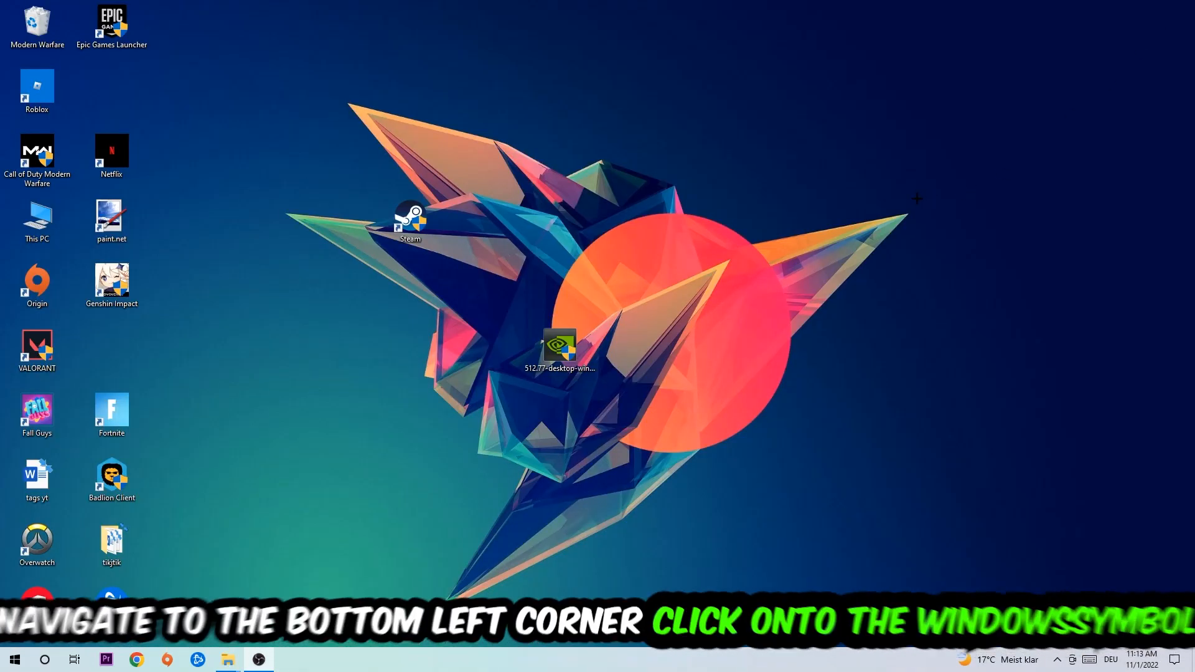
pyautogui.click(14, 658)
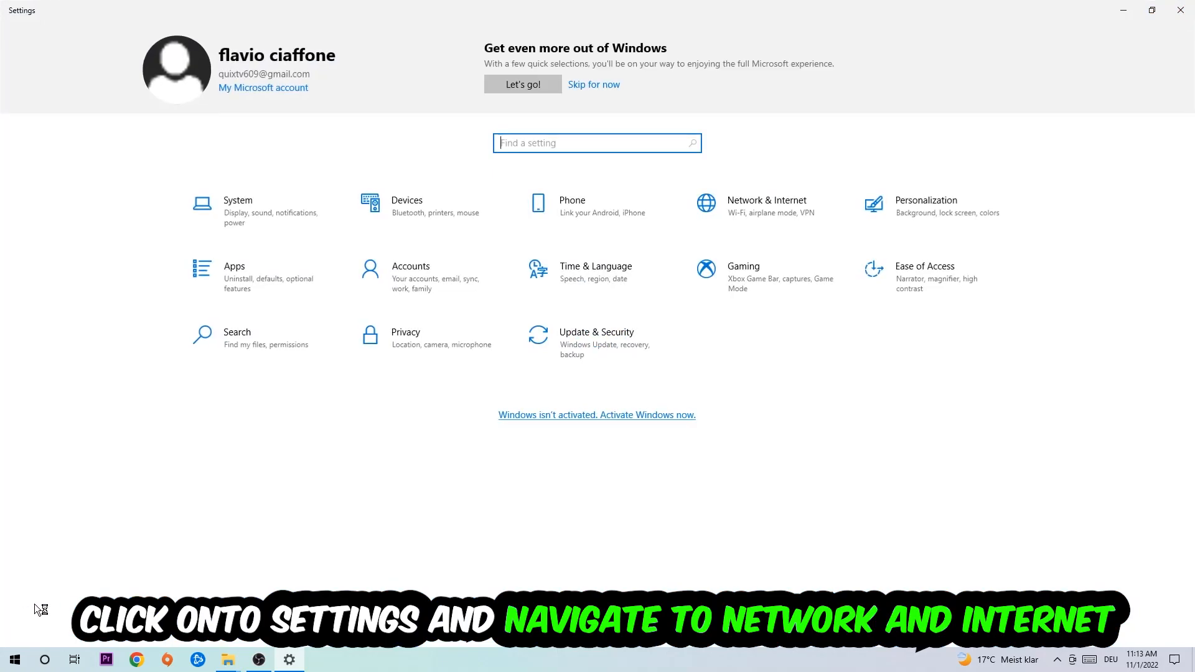
# Step: Go to Network & Internet in Settings to view the Ethernet connection status
pyautogui.click(766, 204)
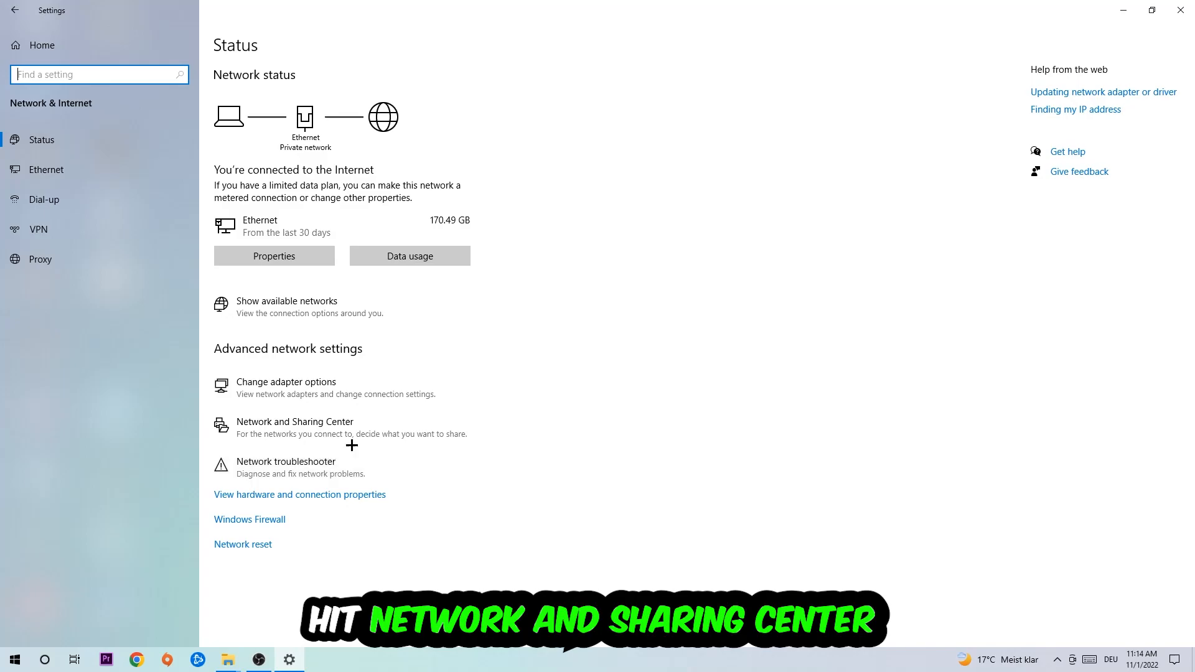
# Step: Open the Network and Sharing Center from Advanced network settings
pyautogui.click(295, 422)
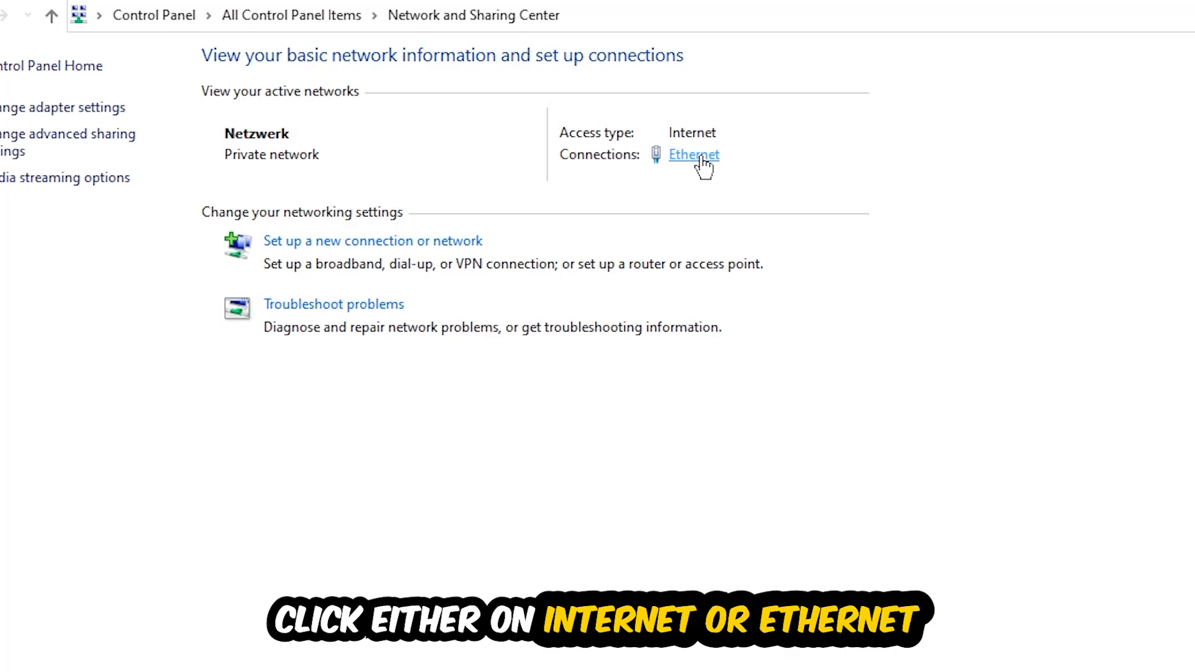
# Step: Open the Ethernet Status dialog and then its Properties window
pyautogui.click(692, 155)
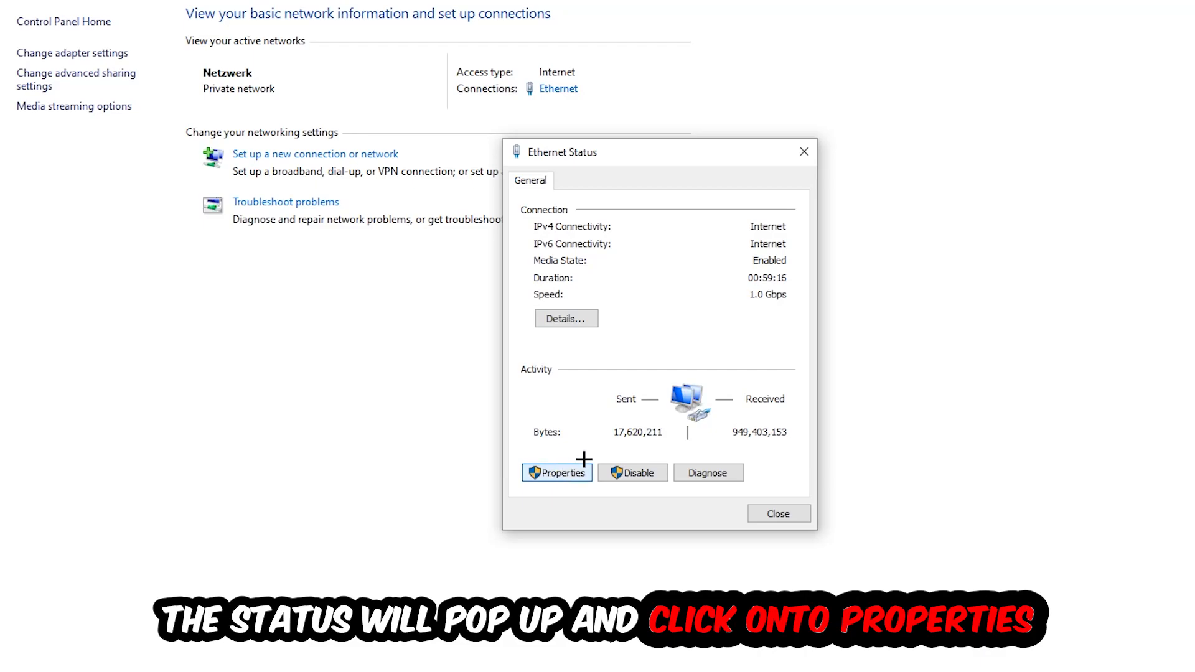
pyautogui.click(557, 472)
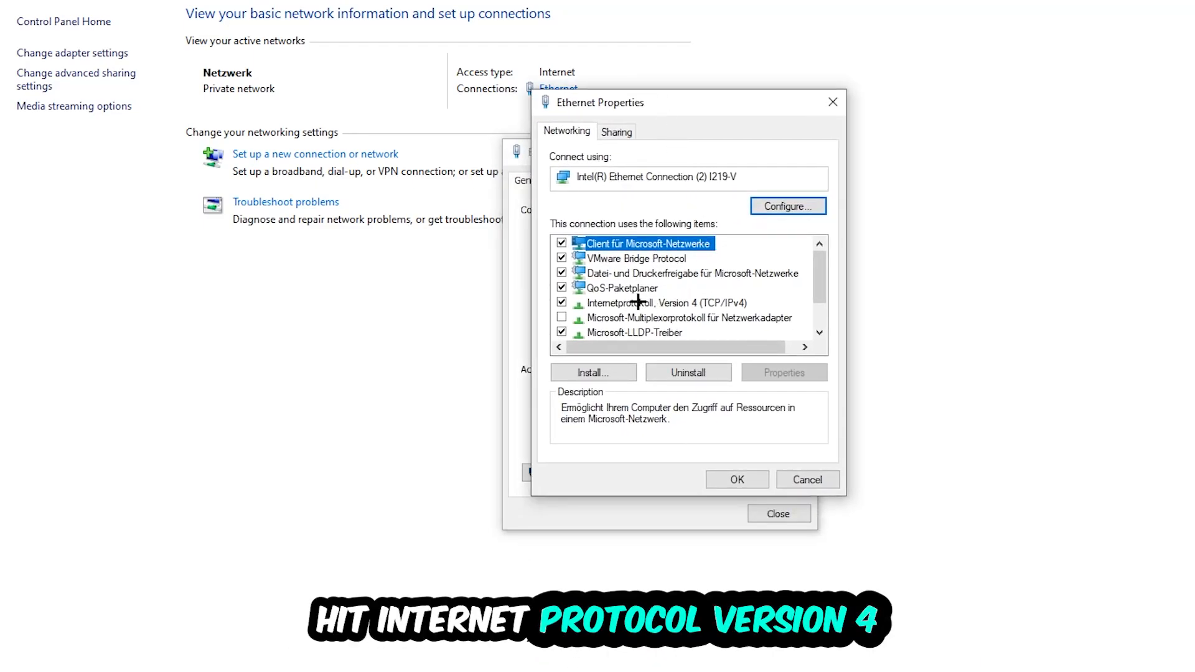
# Step: In TCP/IPv4 properties, select 'Use the following DNS server addresses' and focus Preferred DNS server
pyautogui.doubleClick(656, 302)
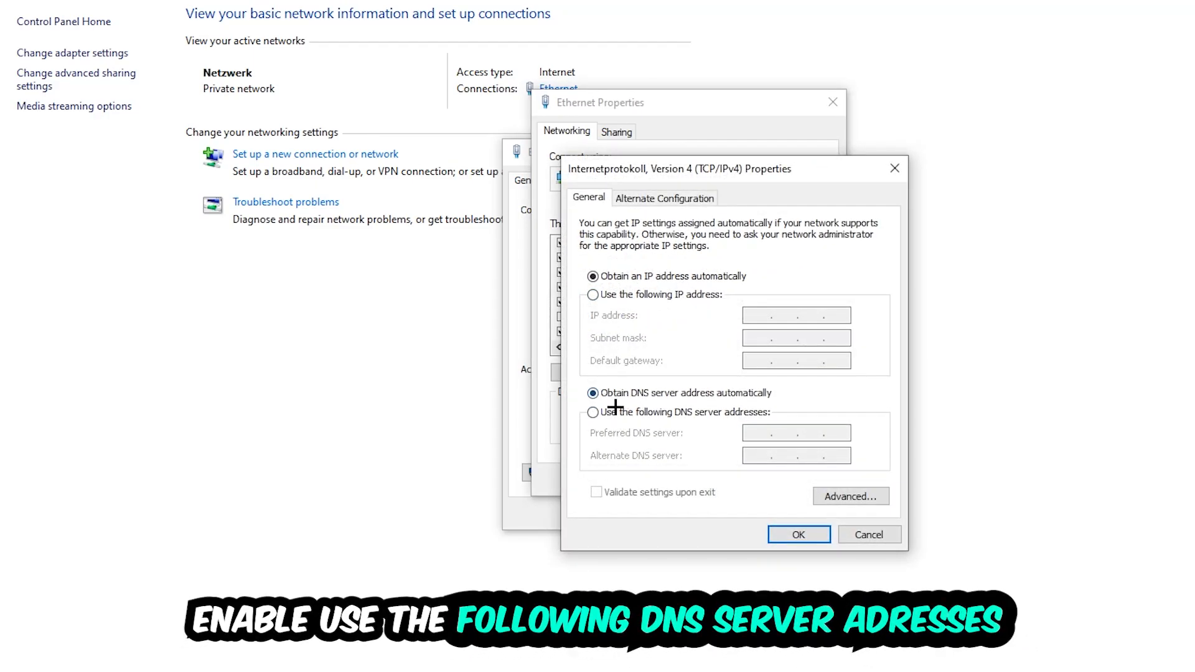
pyautogui.click(593, 412)
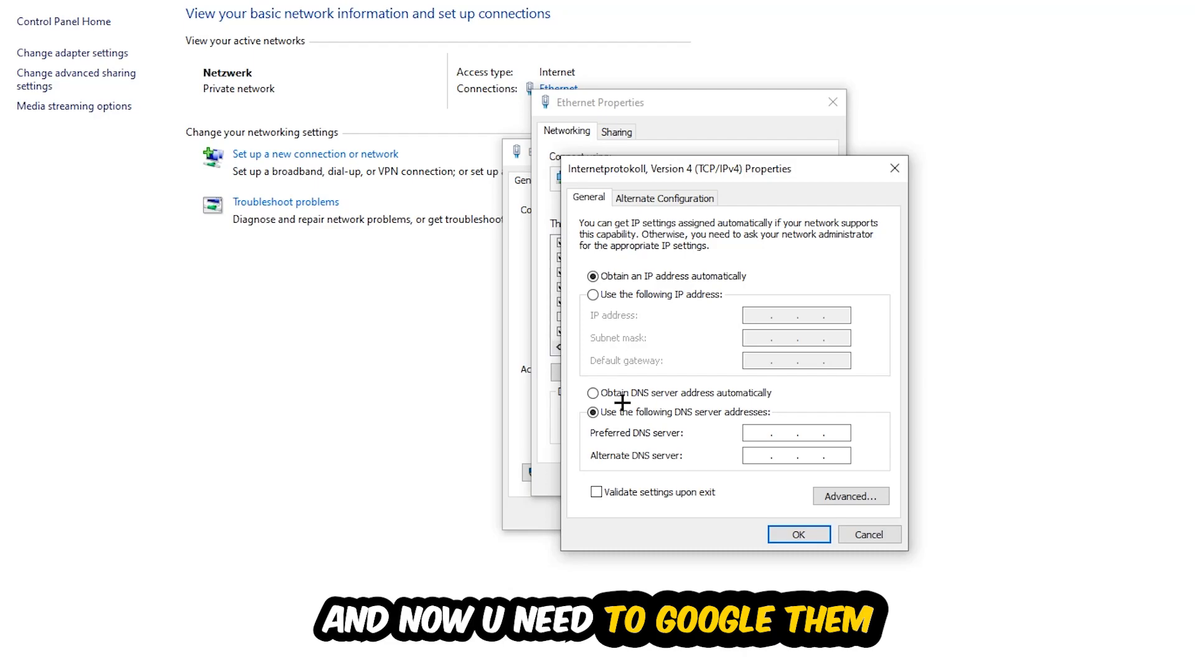
pyautogui.click(760, 432)
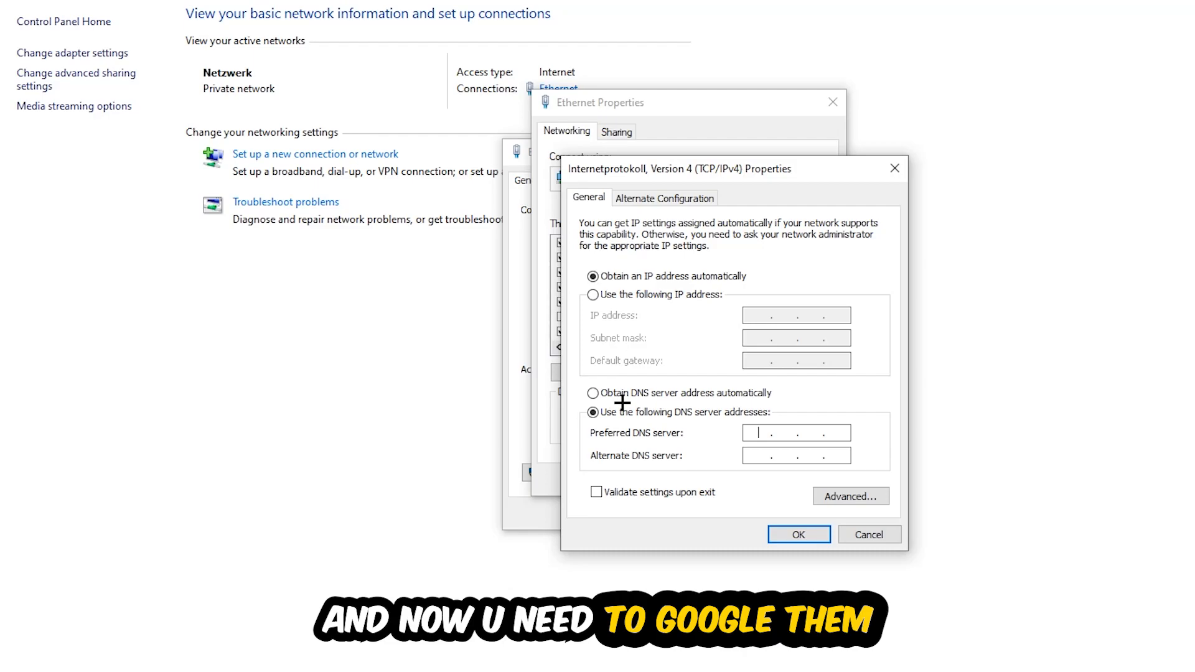